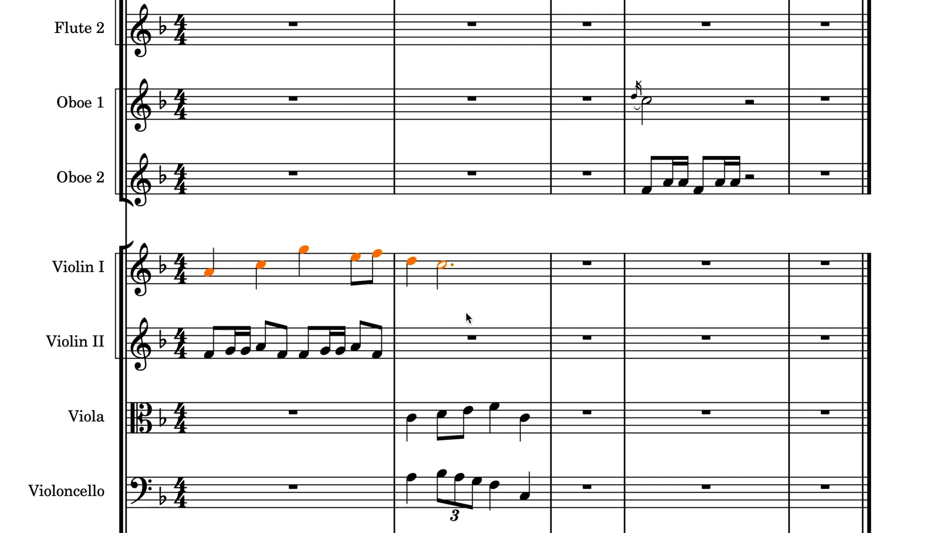
mouse_move(469, 268)
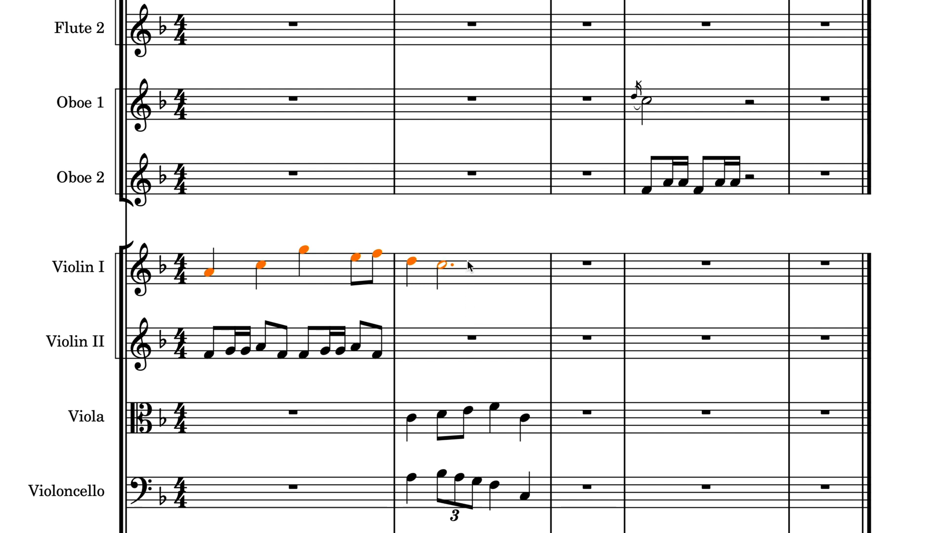
mouse_move(471, 224)
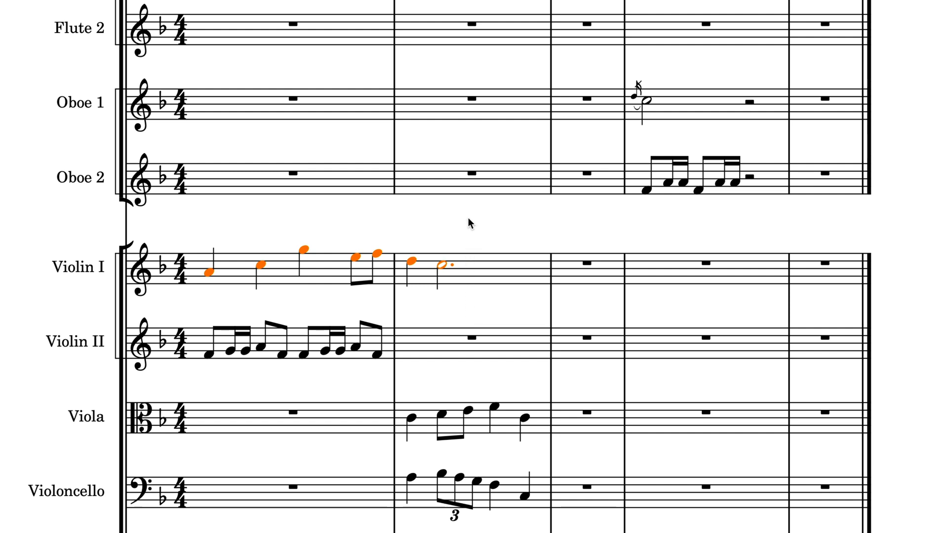
Copy Violin I's bars 1–2 melody and paste it at bar 4.
right_click(468, 223)
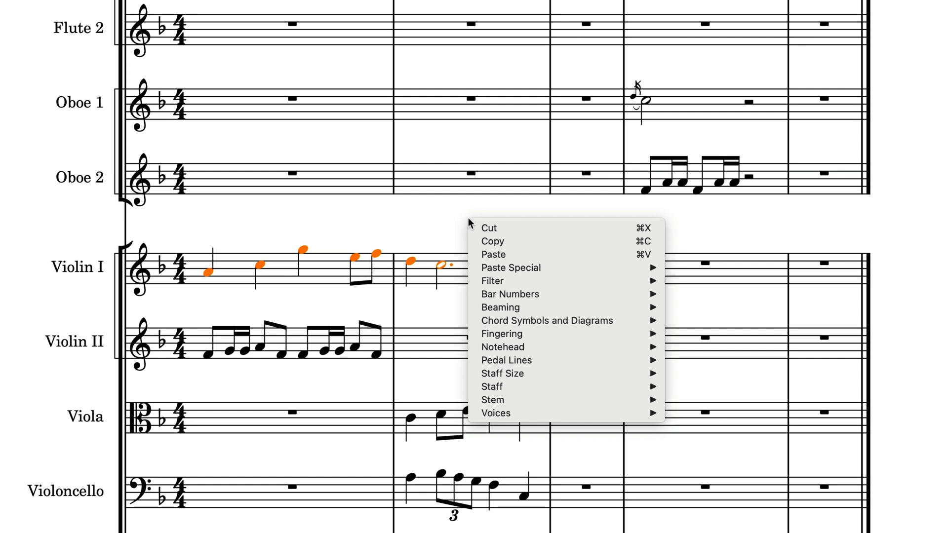
mouse_move(538, 242)
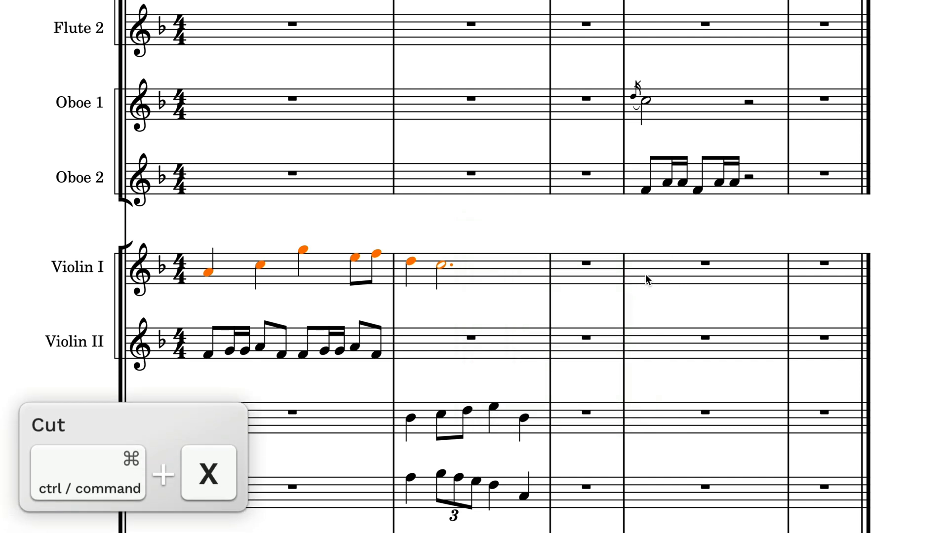
right_click(646, 279)
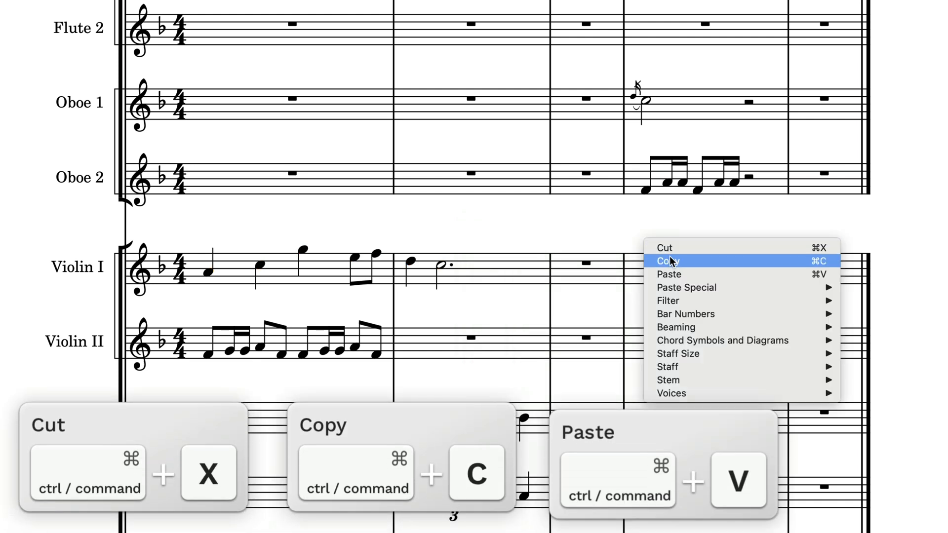
left_click(669, 274)
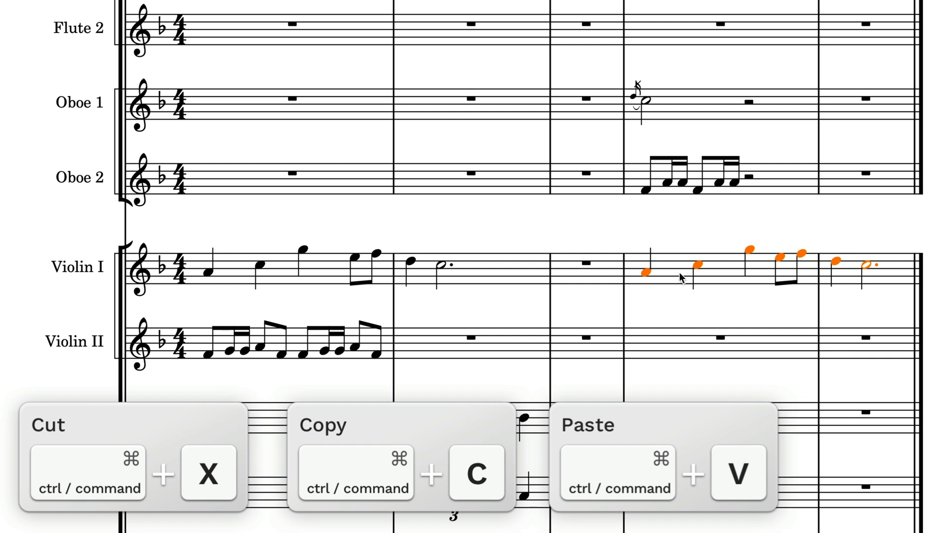
right_click(292, 318)
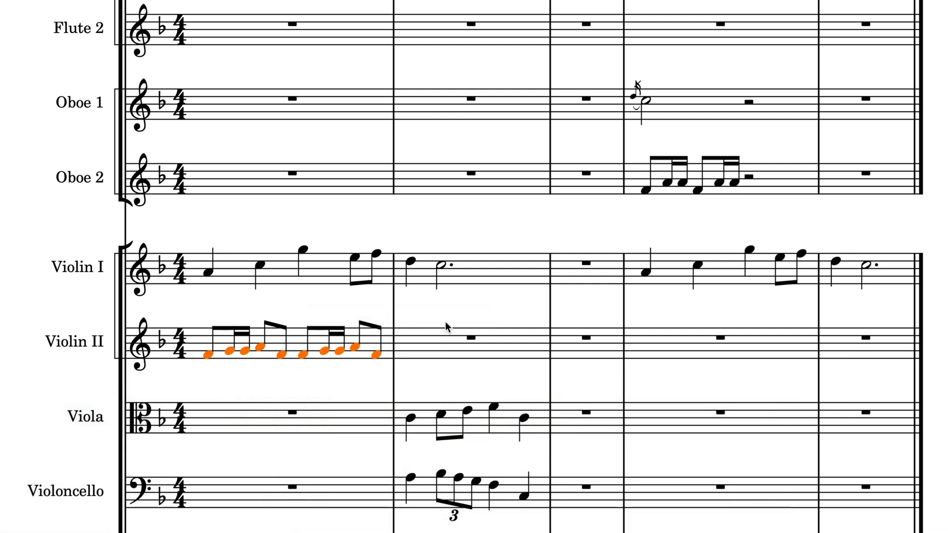
Paste Violin II bar 1 into bars 2–3, and spread Flute 1's figure over flutes and oboes bars 1–3.
right_click(592, 326)
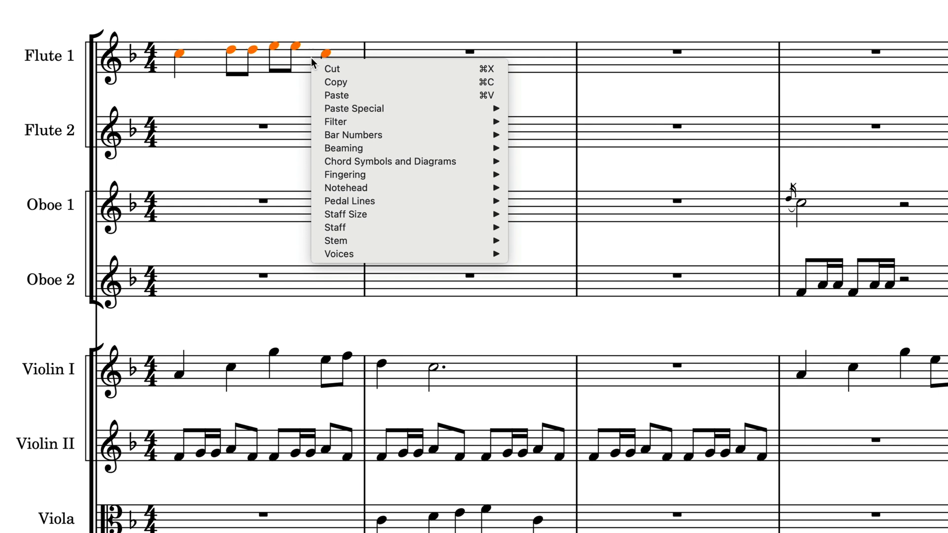
key("shift")
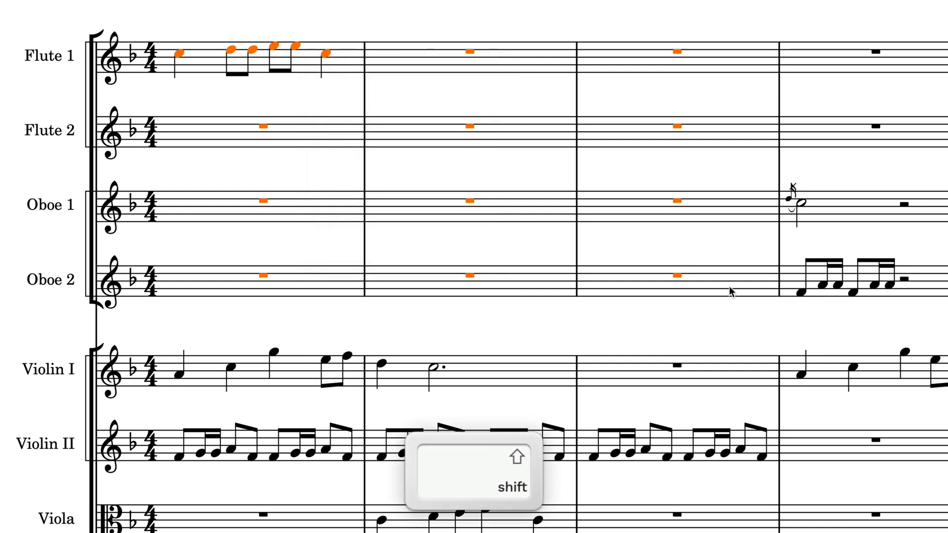
key("shift")
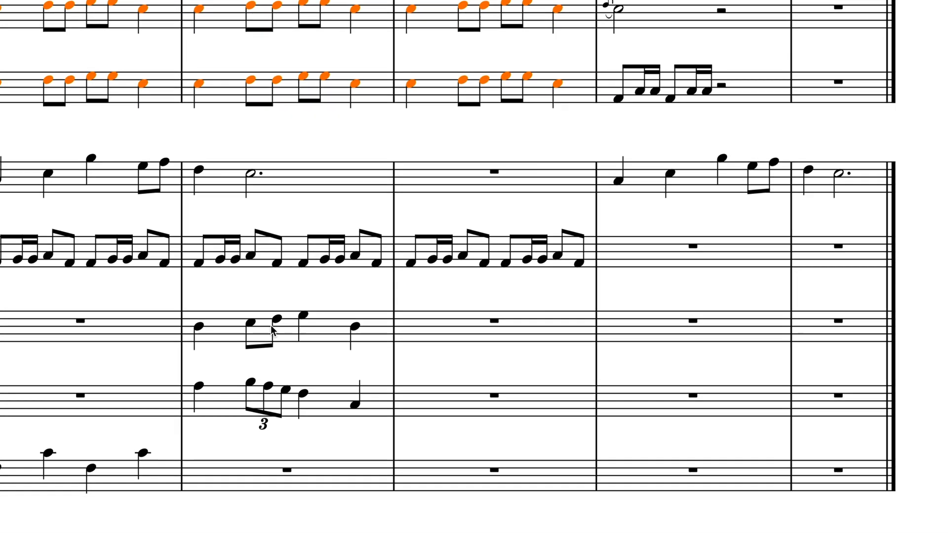
Alt-click duplicate the viola and cello bar into bar 3 and again from beat 3 of bar 4.
key("alt")
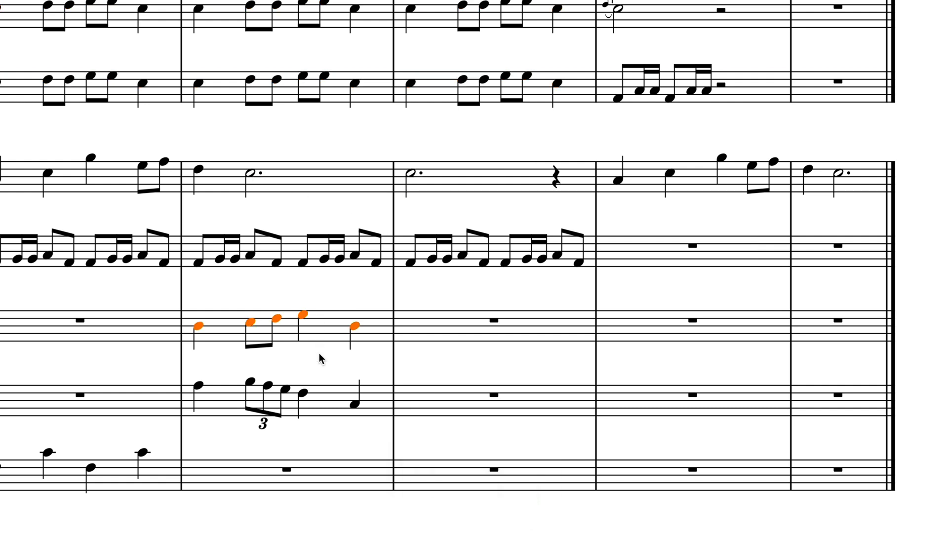
key("alt")
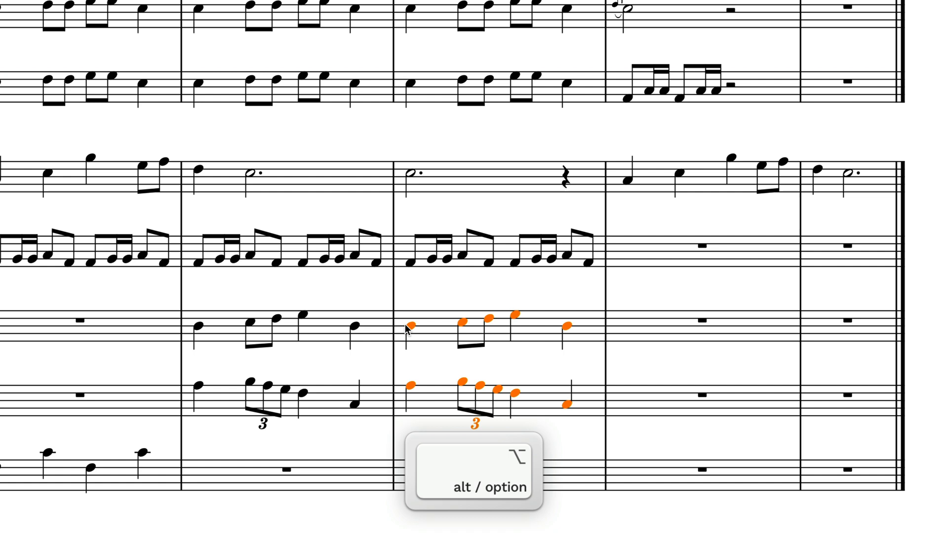
mouse_move(729, 323)
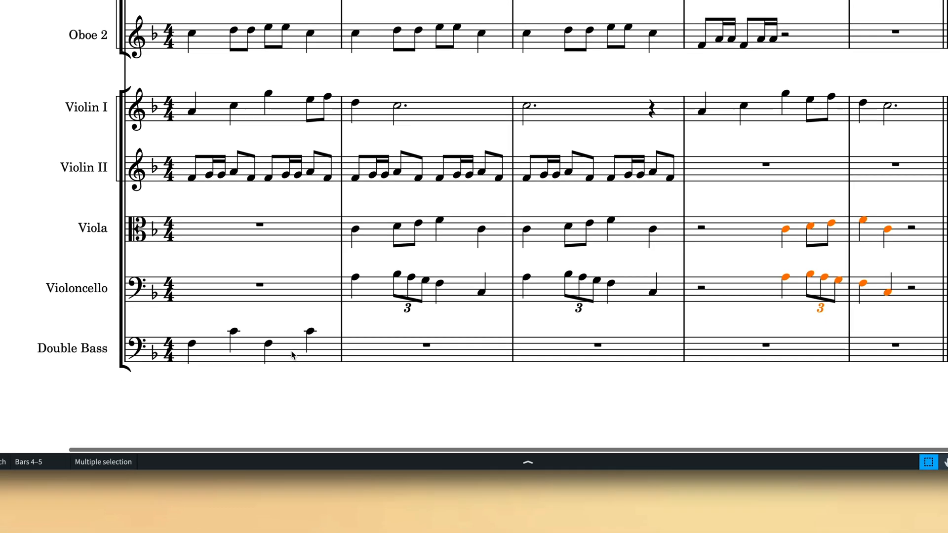
key("r")
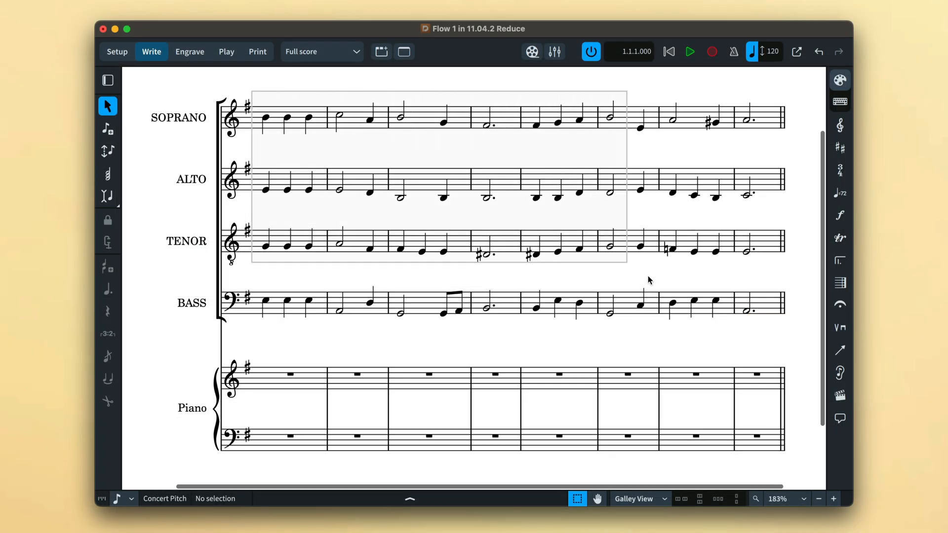
Paste the soprano, alto and tenor bars into piano bar 1 as a Paste Special reduction.
right_click(287, 148)
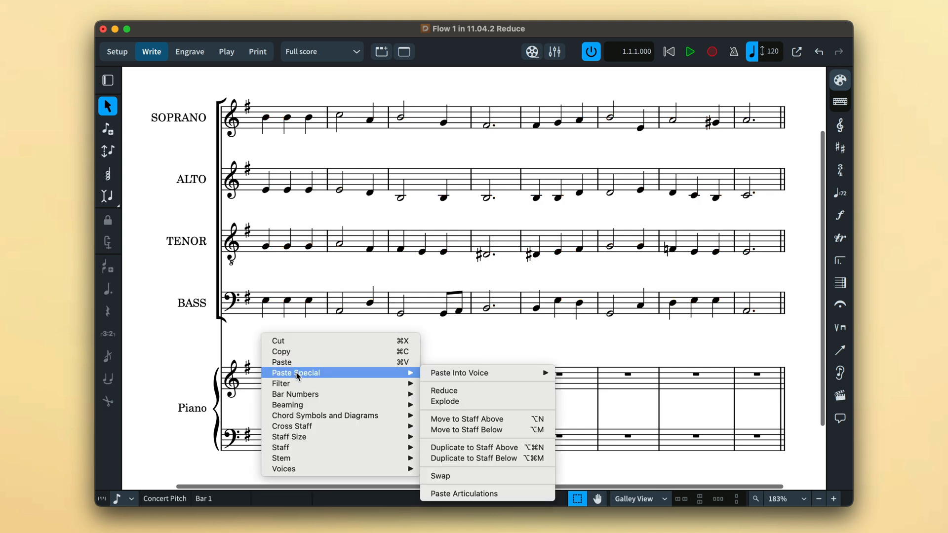
left_click(443, 390)
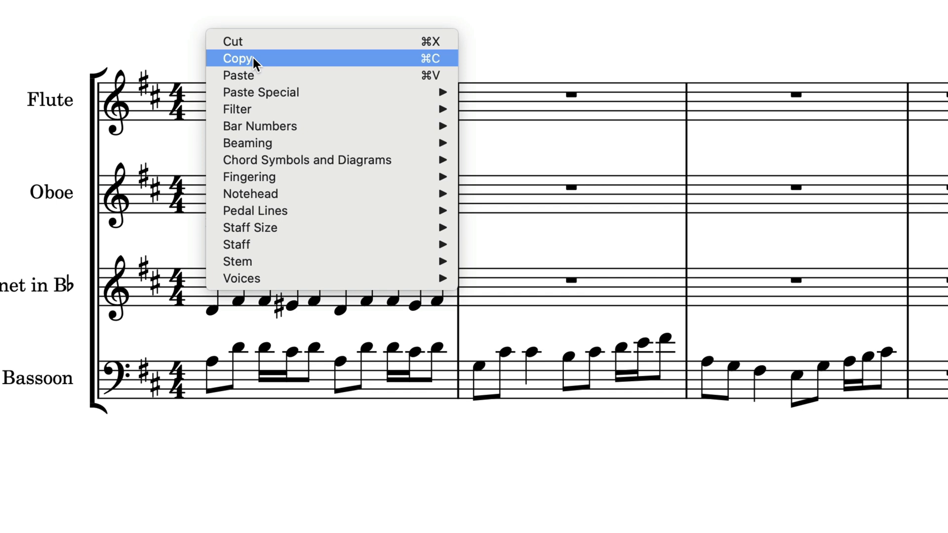
mouse_move(307, 64)
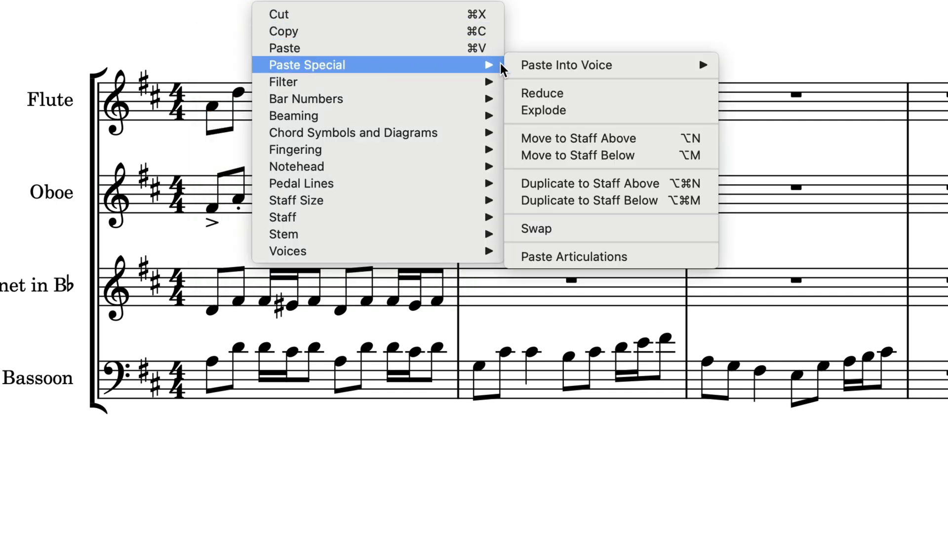
mouse_move(566, 65)
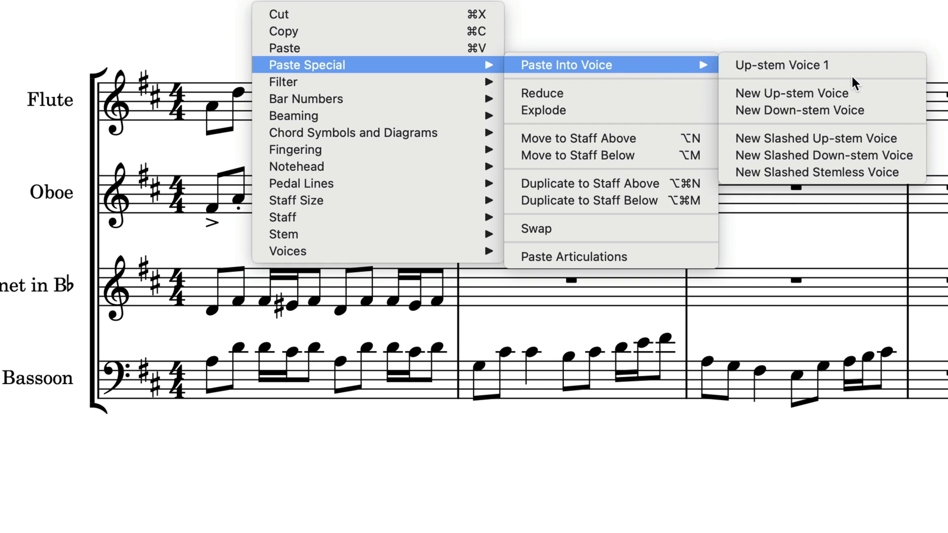
Paste the oboe's opening figure into the flute's up-stem voice 1.
left_click(781, 65)
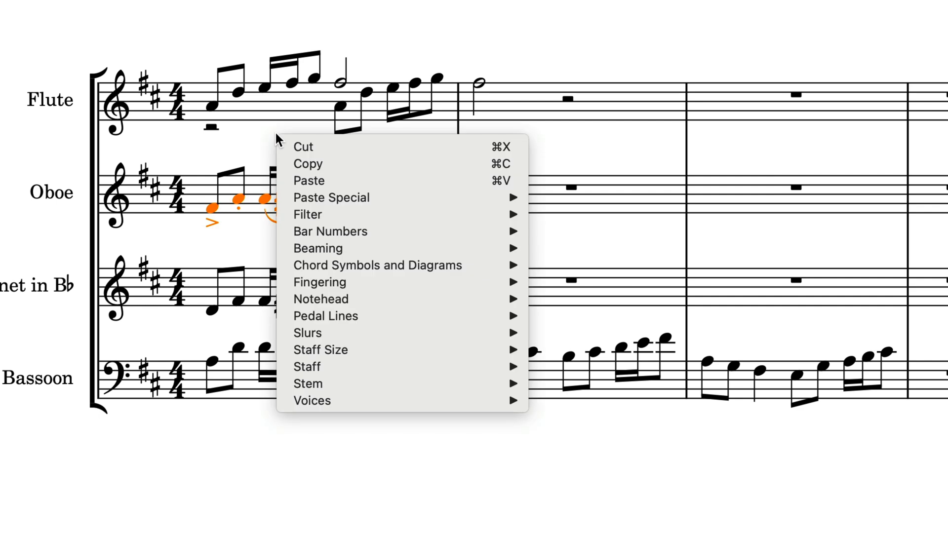
Paste only the oboe's accents, staccatos and slurs onto the clarinet and bassoon notes.
key("shift")
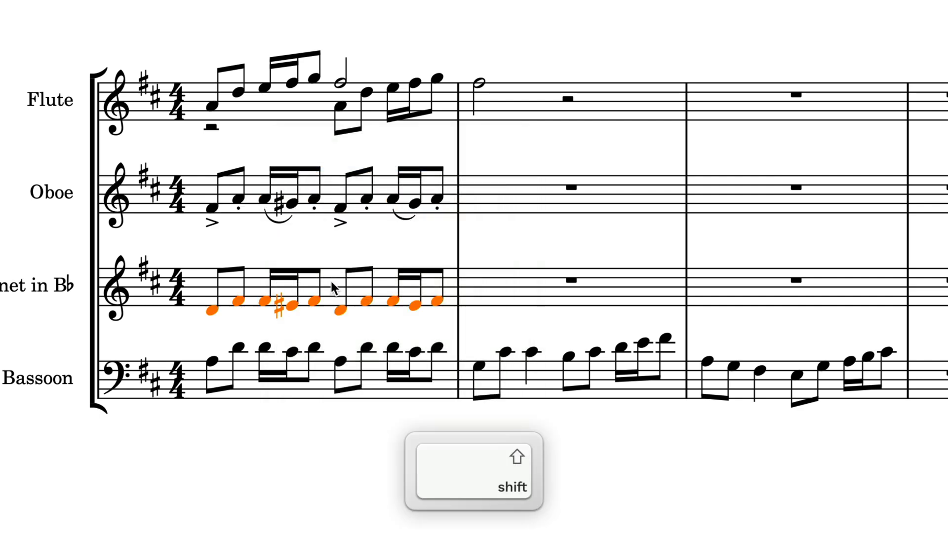
right_click(331, 288)
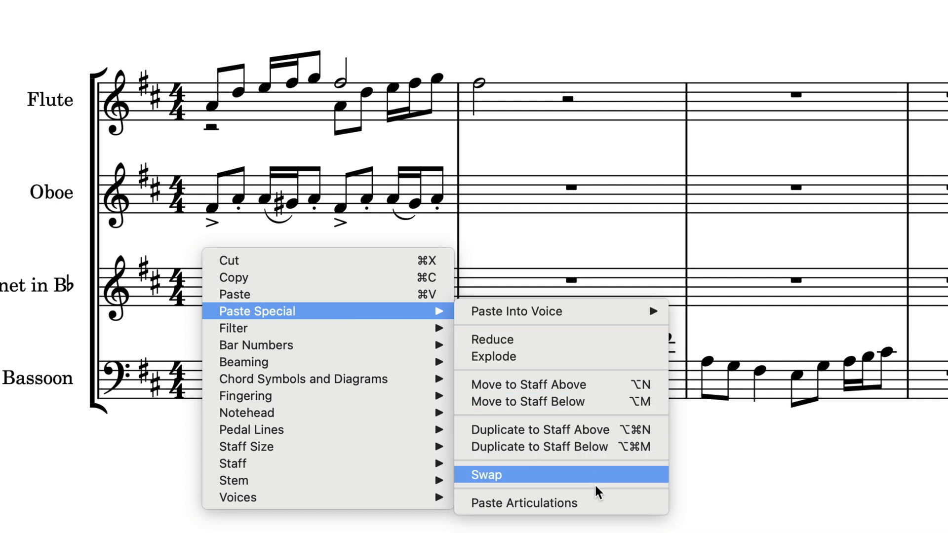
left_click(486, 475)
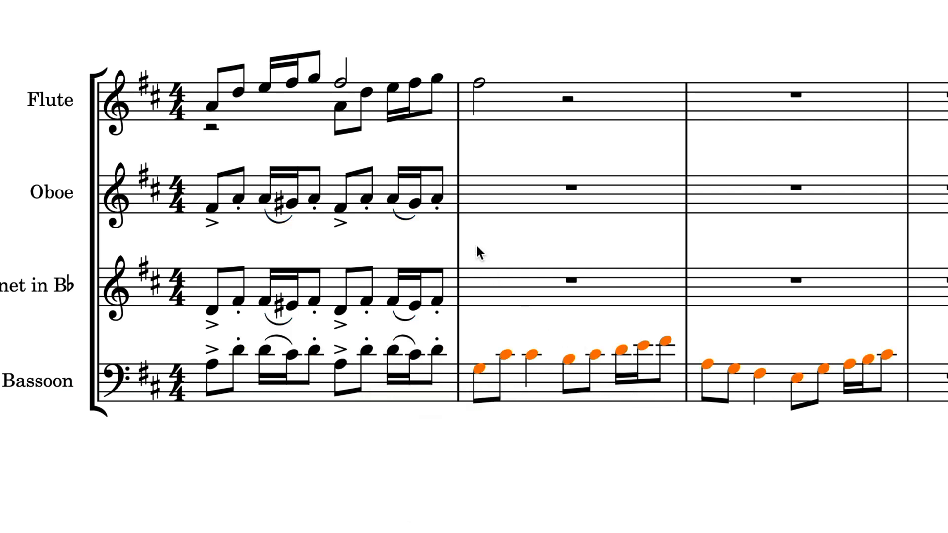
right_click(478, 251)
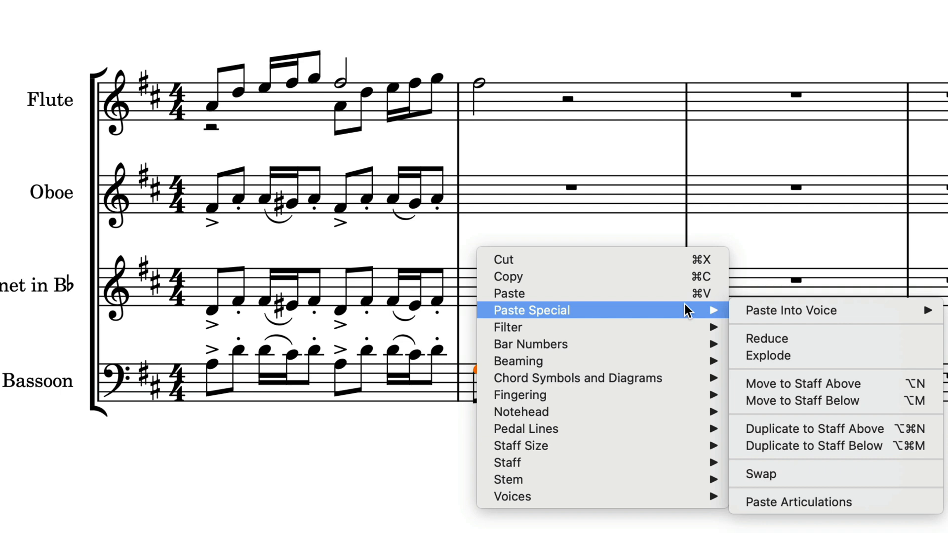
left_click(768, 355)
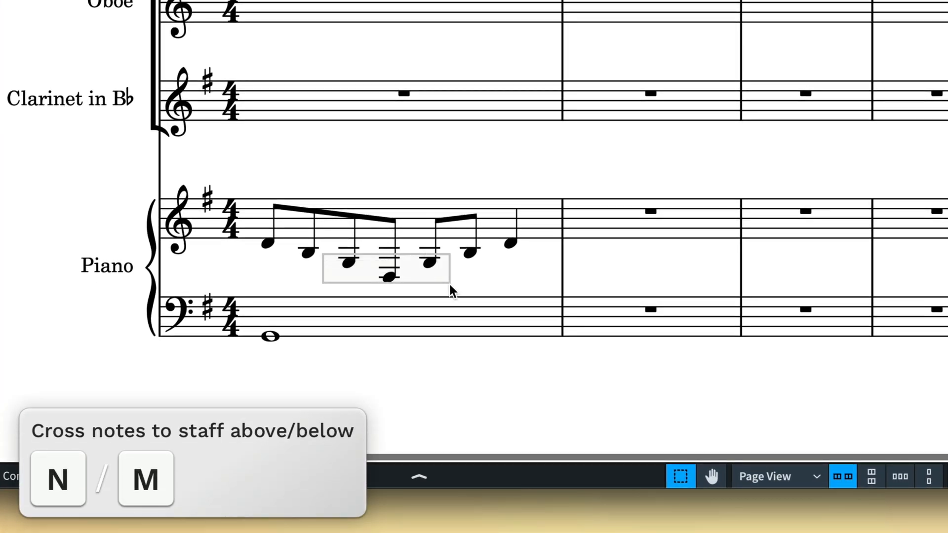
Cross low piano notes to the bass staff, raise the clarinet melody to flute, and duplicate below.
key("M")
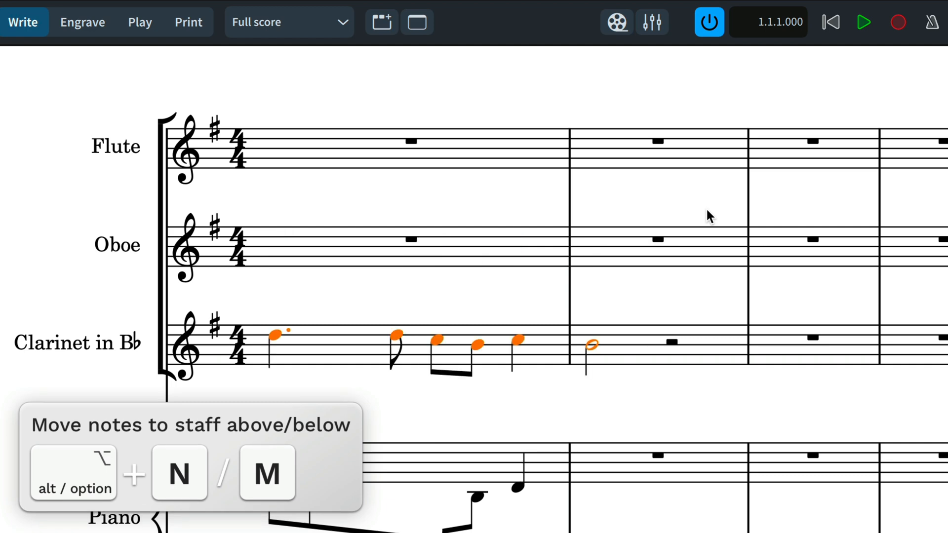
key("alt+n")
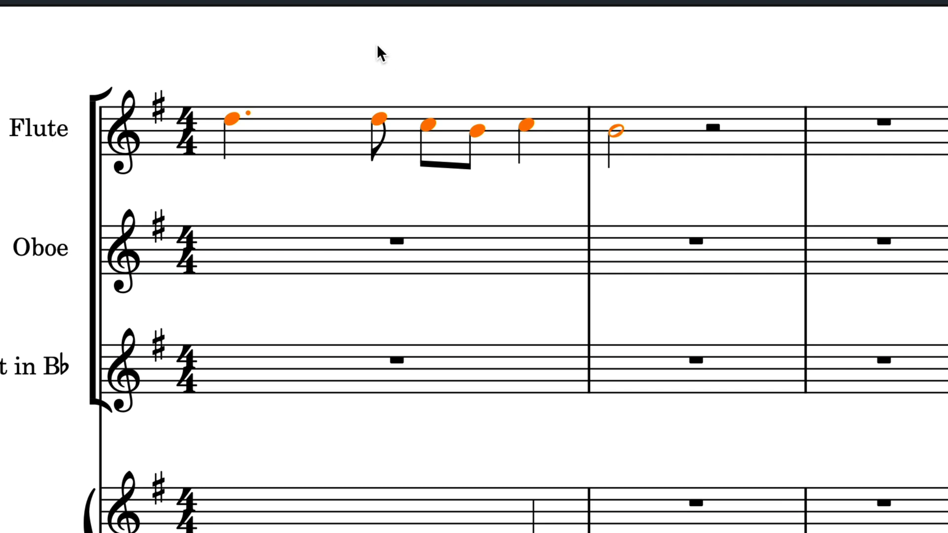
right_click(381, 54)
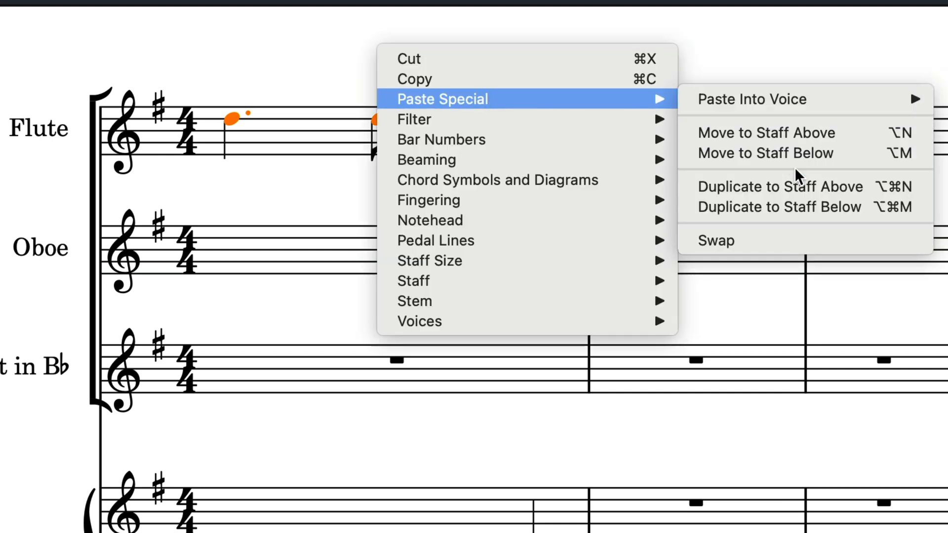
mouse_move(868, 206)
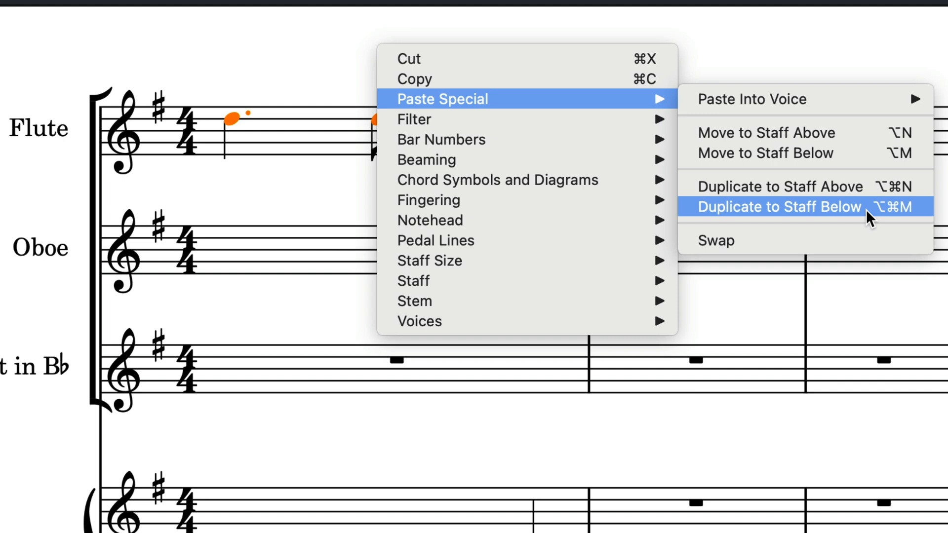
left_click(776, 207)
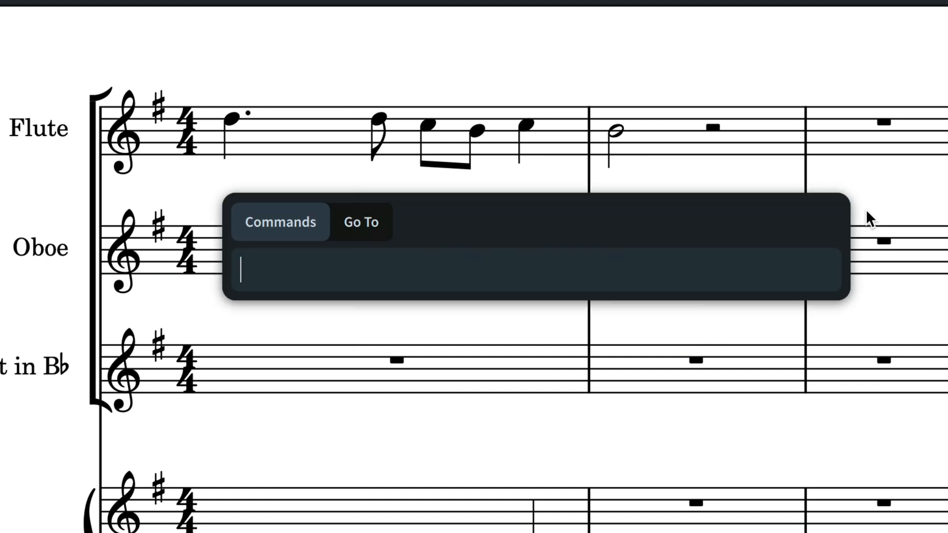
Run Duplicate to Staff on the flute melody by searching 'duplicate' in the command search.
type("duplic")
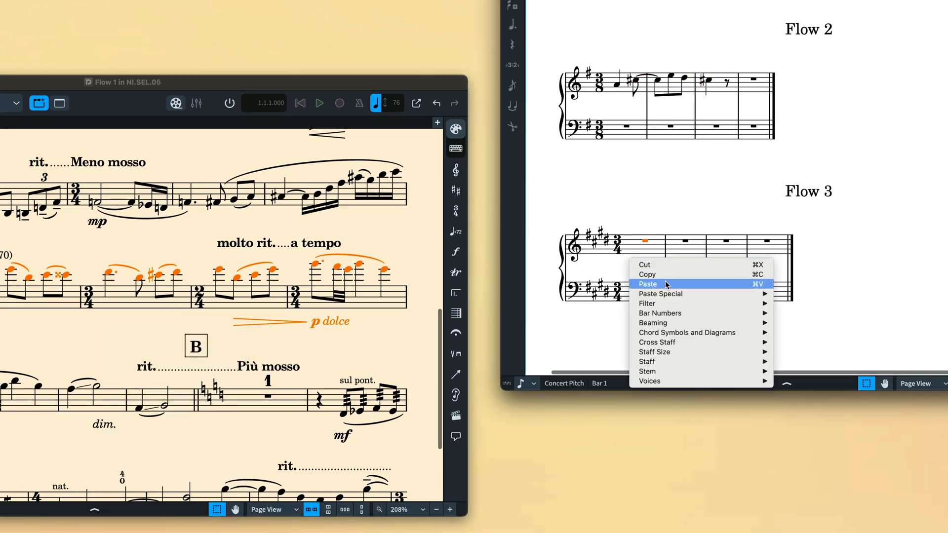
Paste the passage copied from the other project into Flow 3's first bar.
left_click(646, 284)
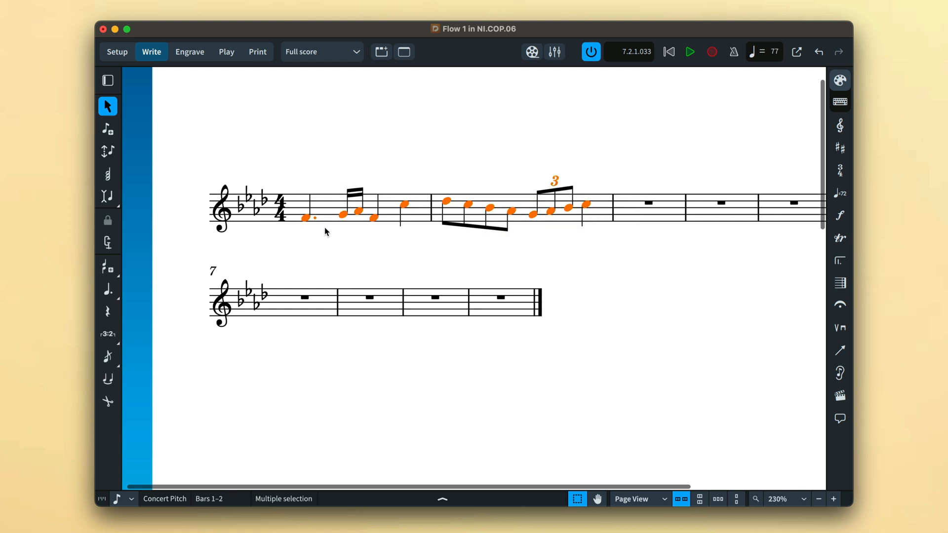
mouse_move(289, 301)
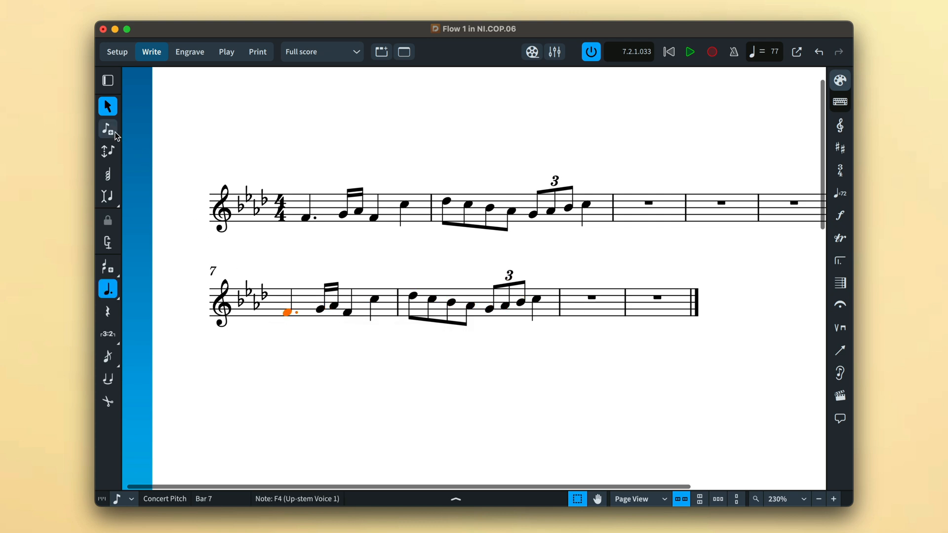
Enter new pitches over the bar 7–8 copy with Lock Duration, keeping its rhythm.
left_click(108, 219)
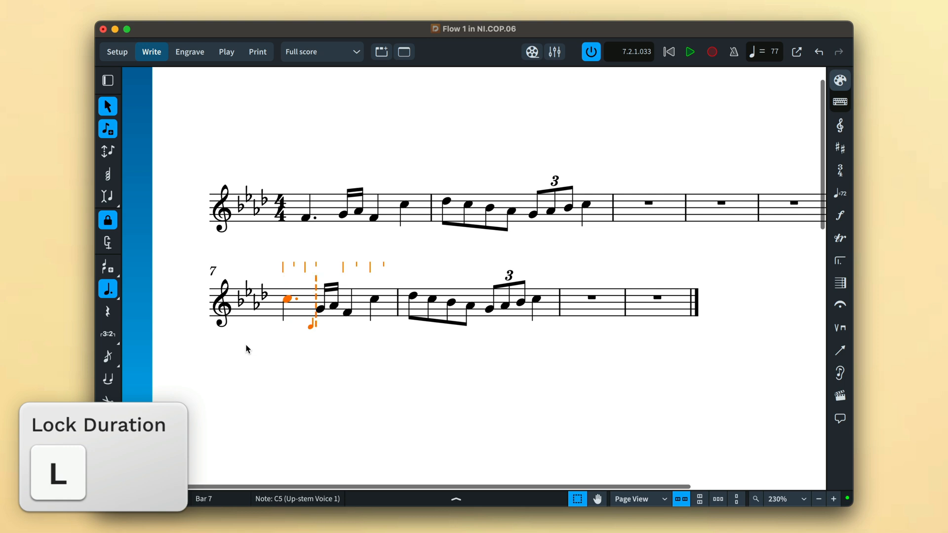
key("Right")
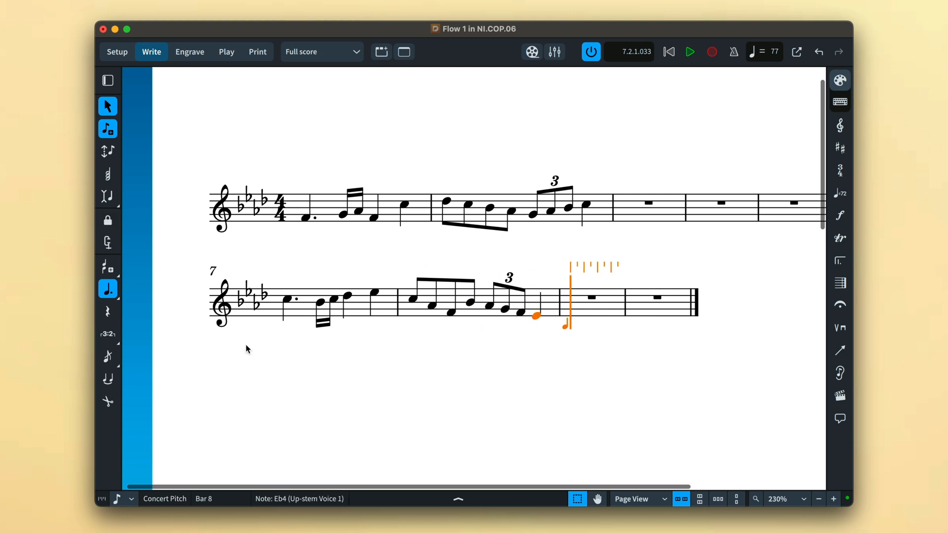
key("Escape")
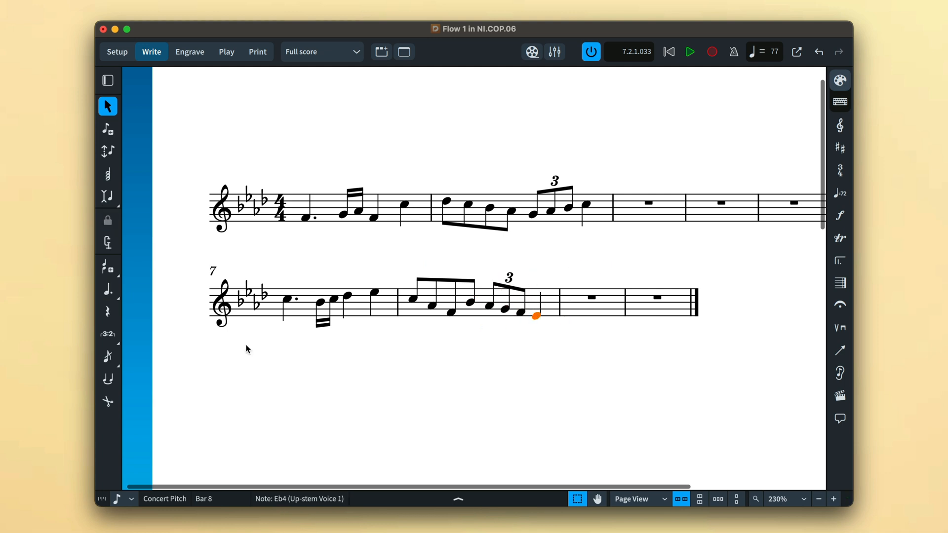